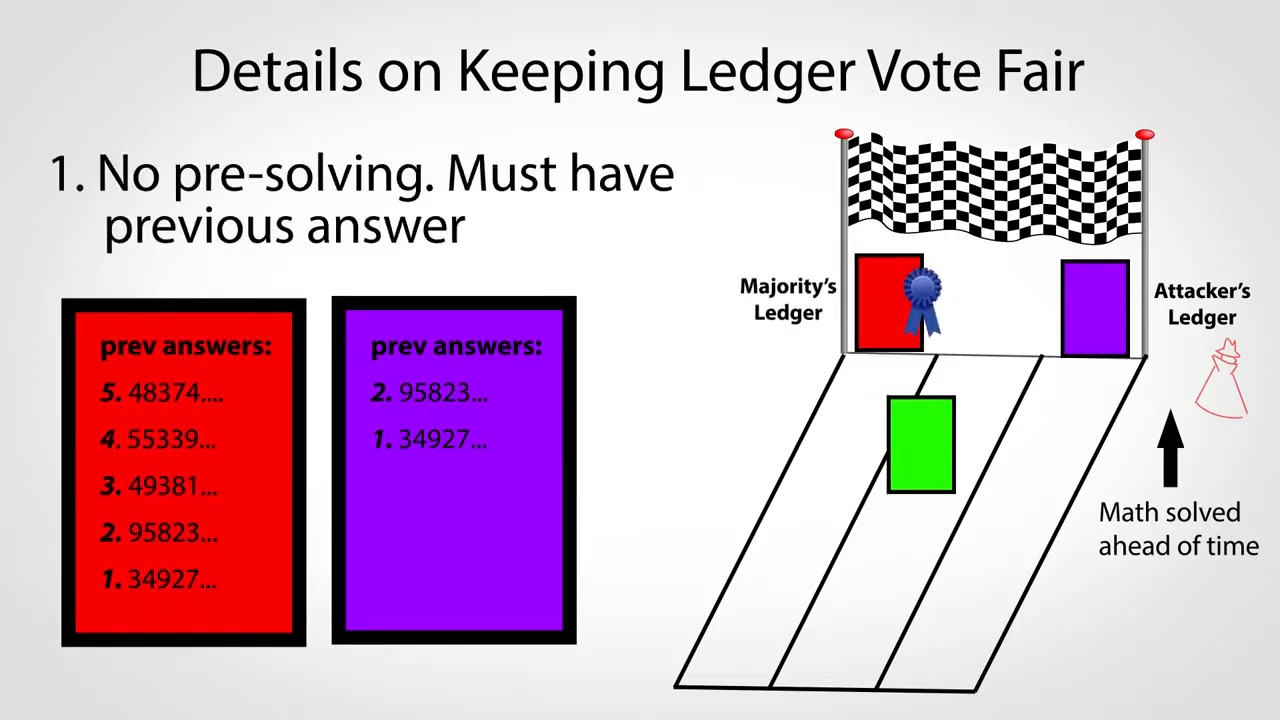
key(Right)
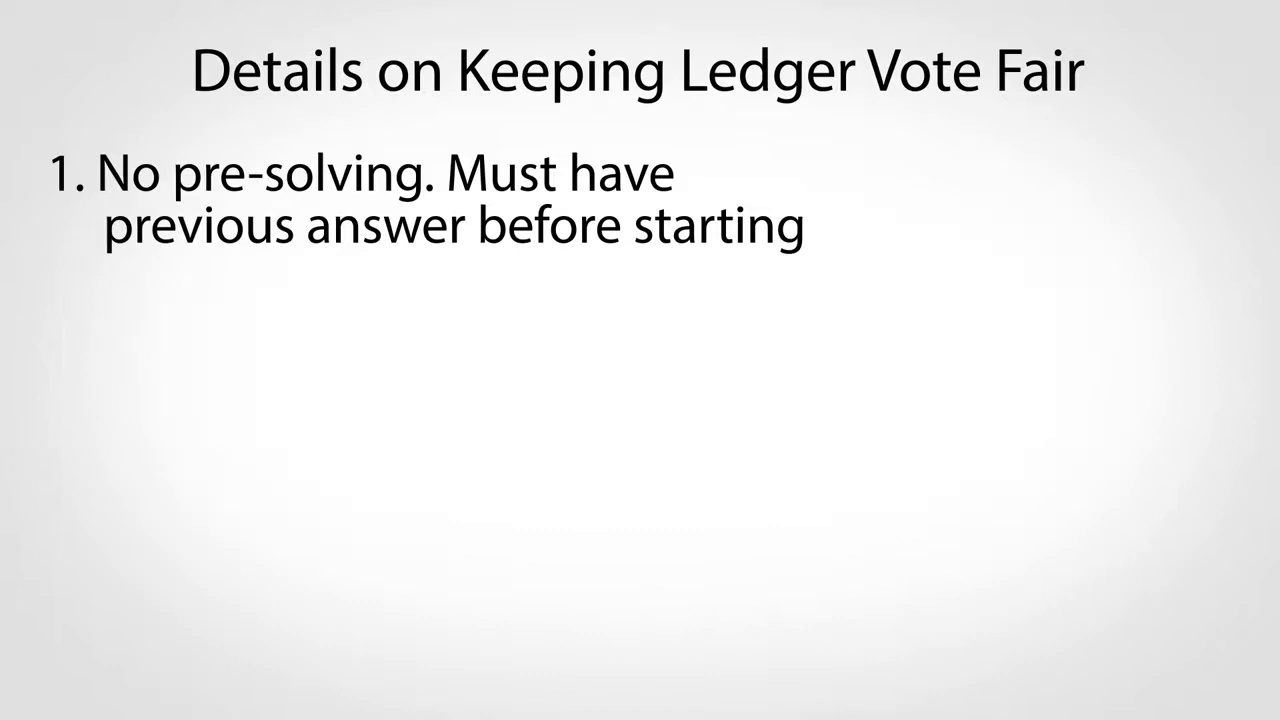